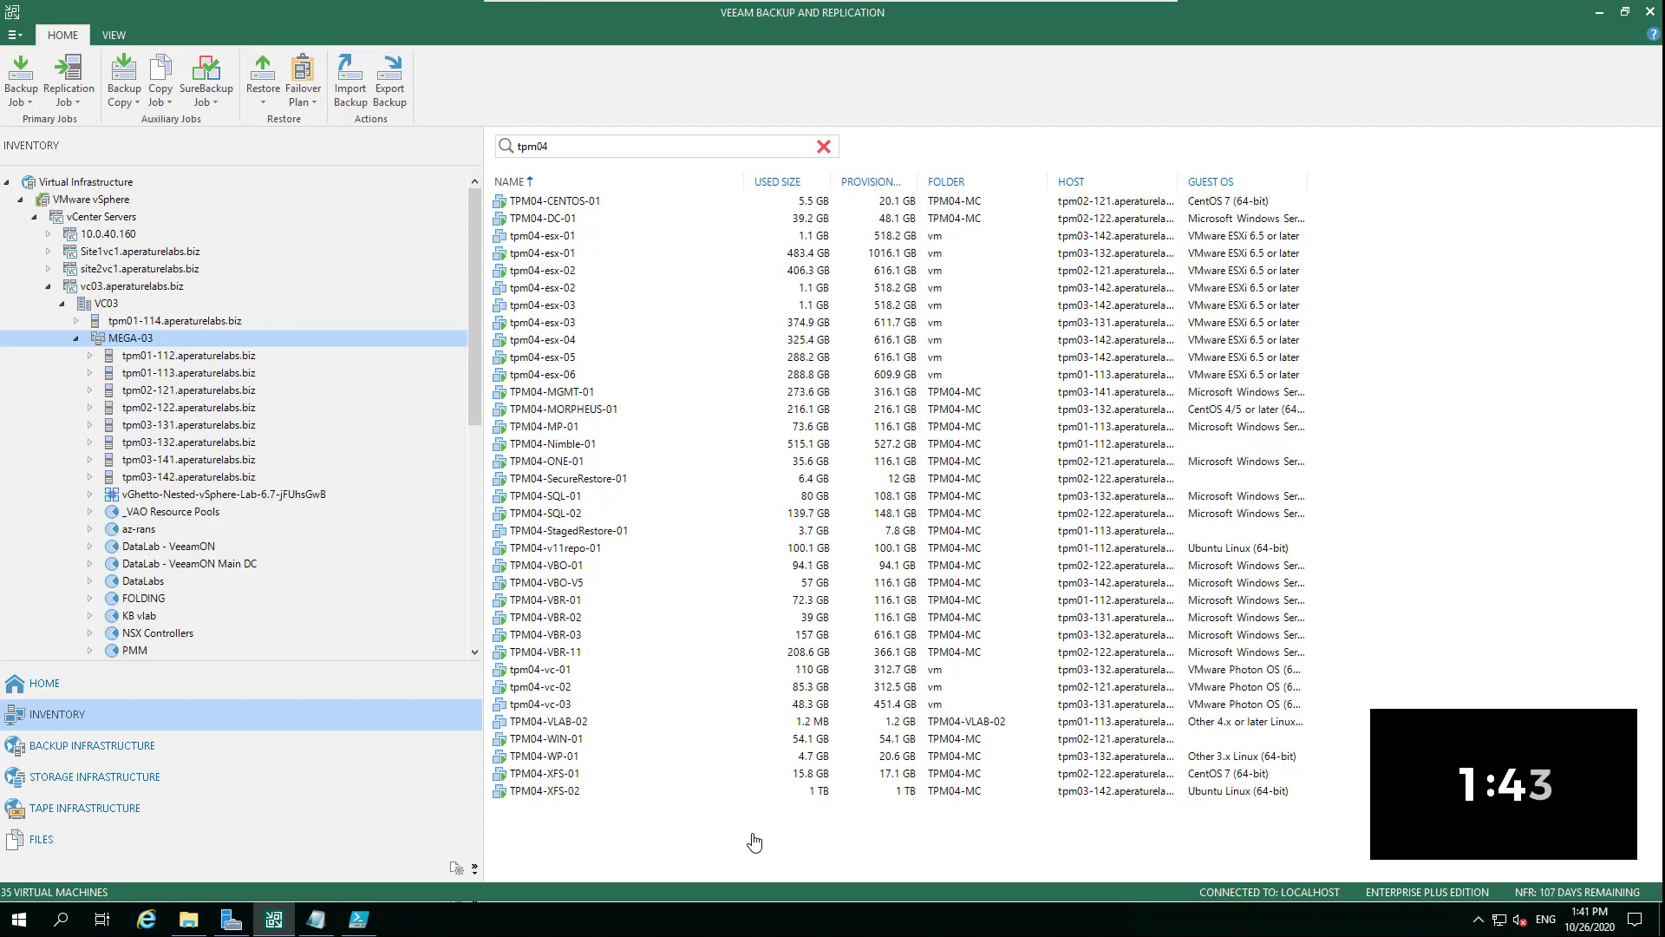
{"action": "mouse_move", "coordinate": [609, 517]}
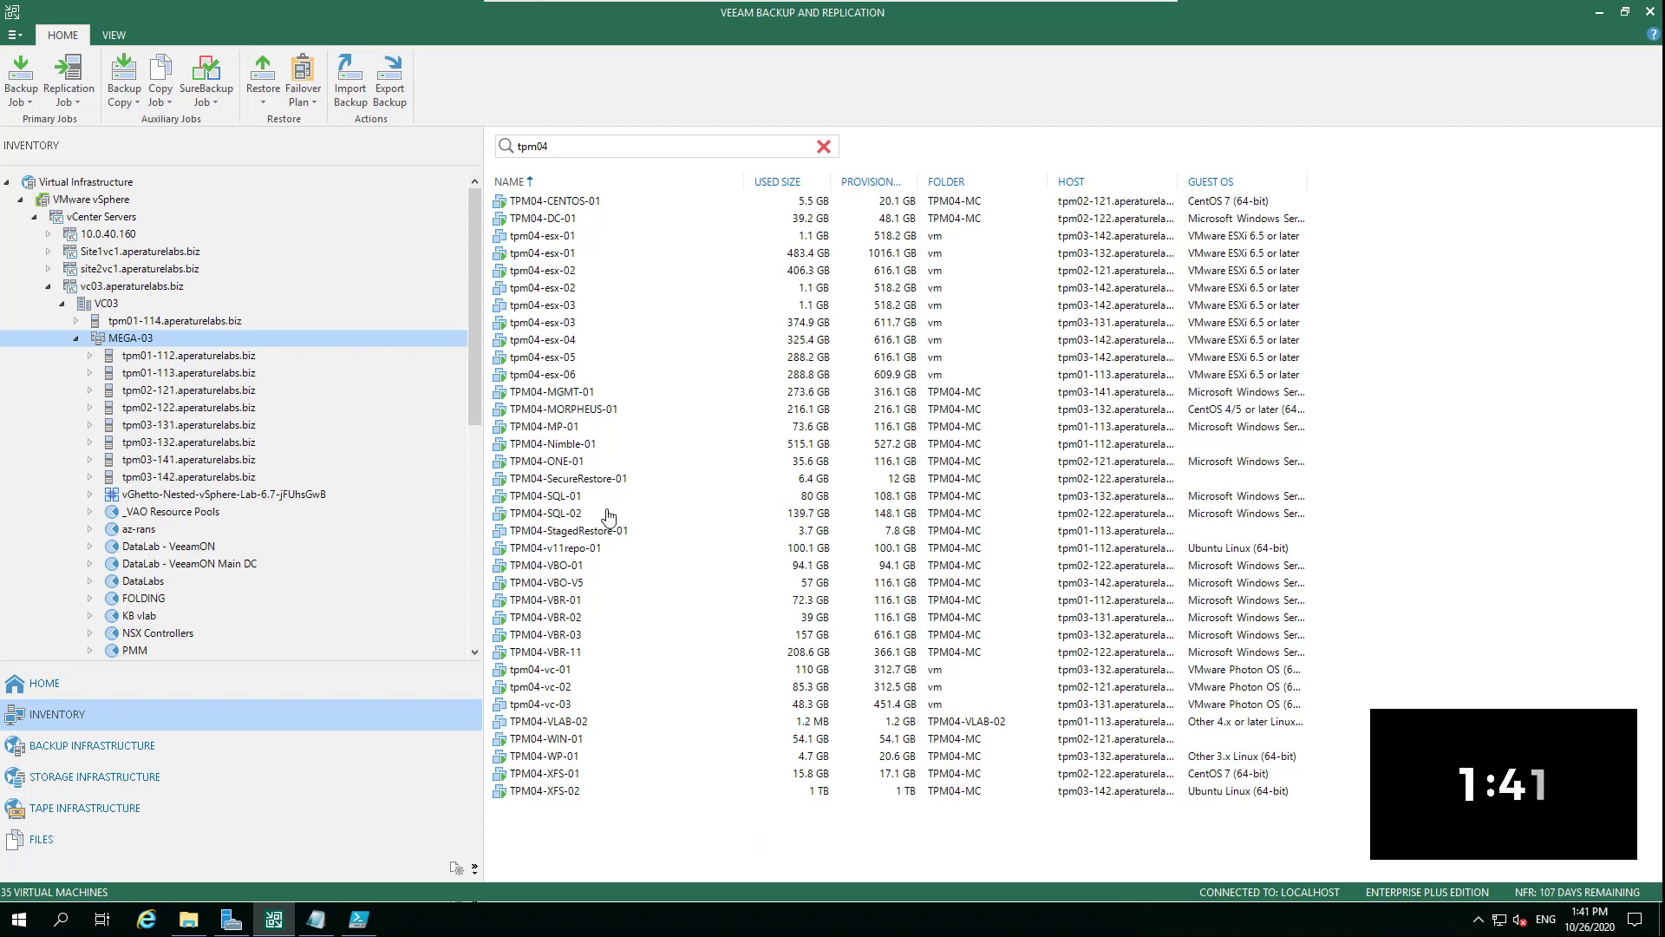
{"action": "mouse_move", "coordinate": [645, 436]}
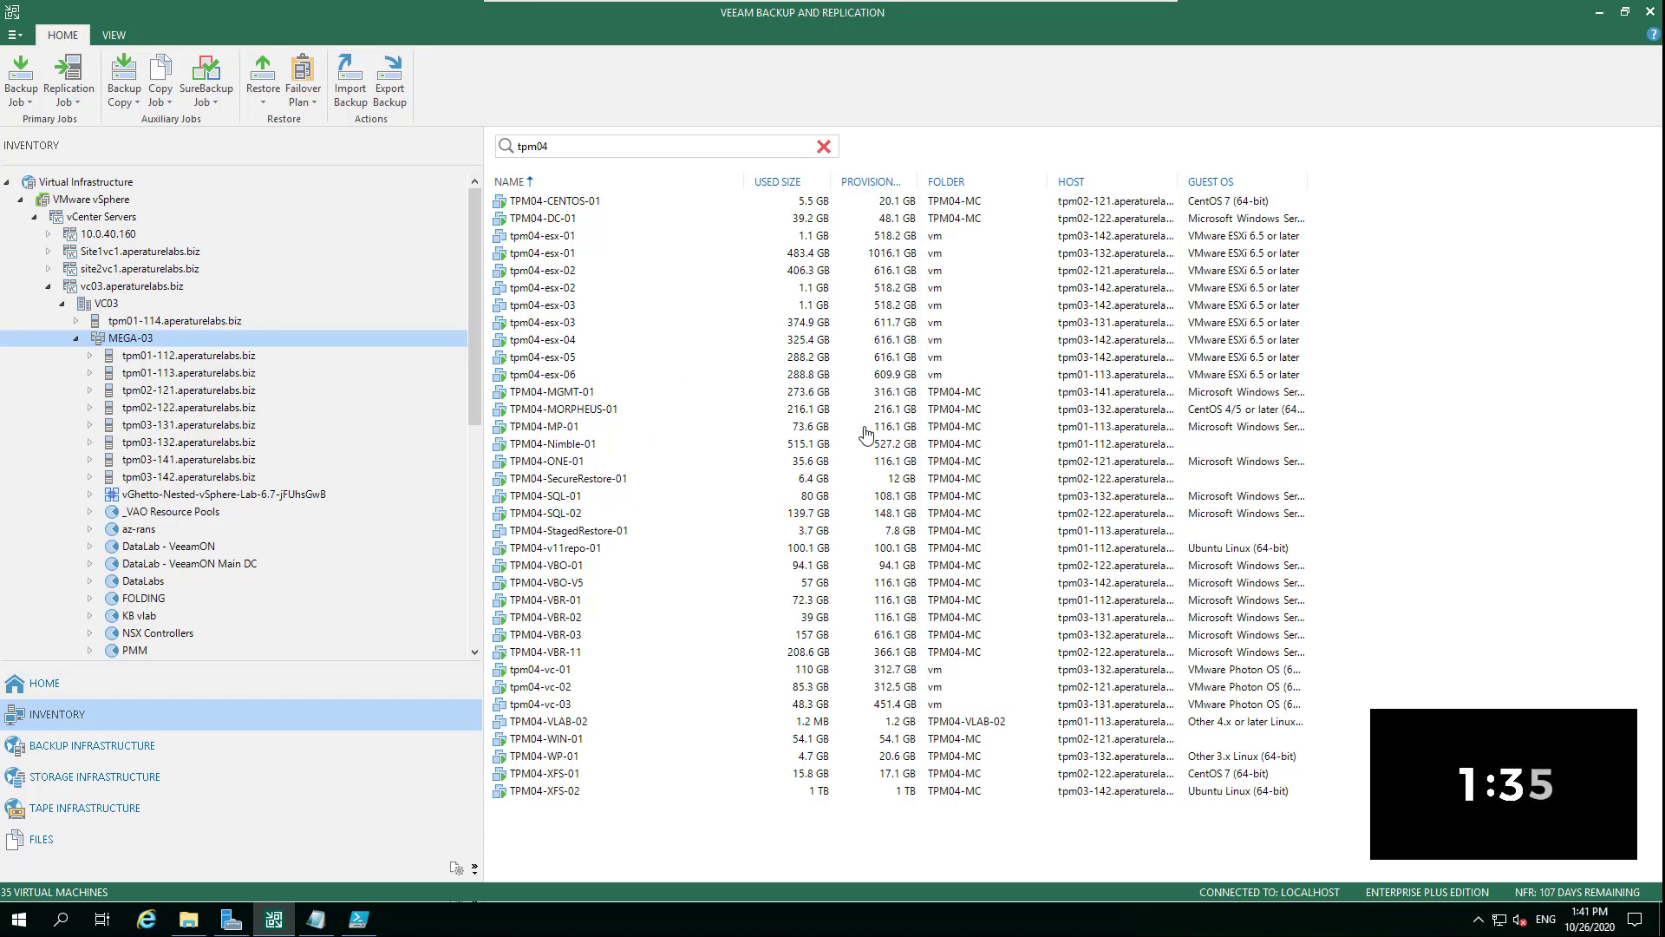
{"action": "mouse_move", "coordinate": [570, 204]}
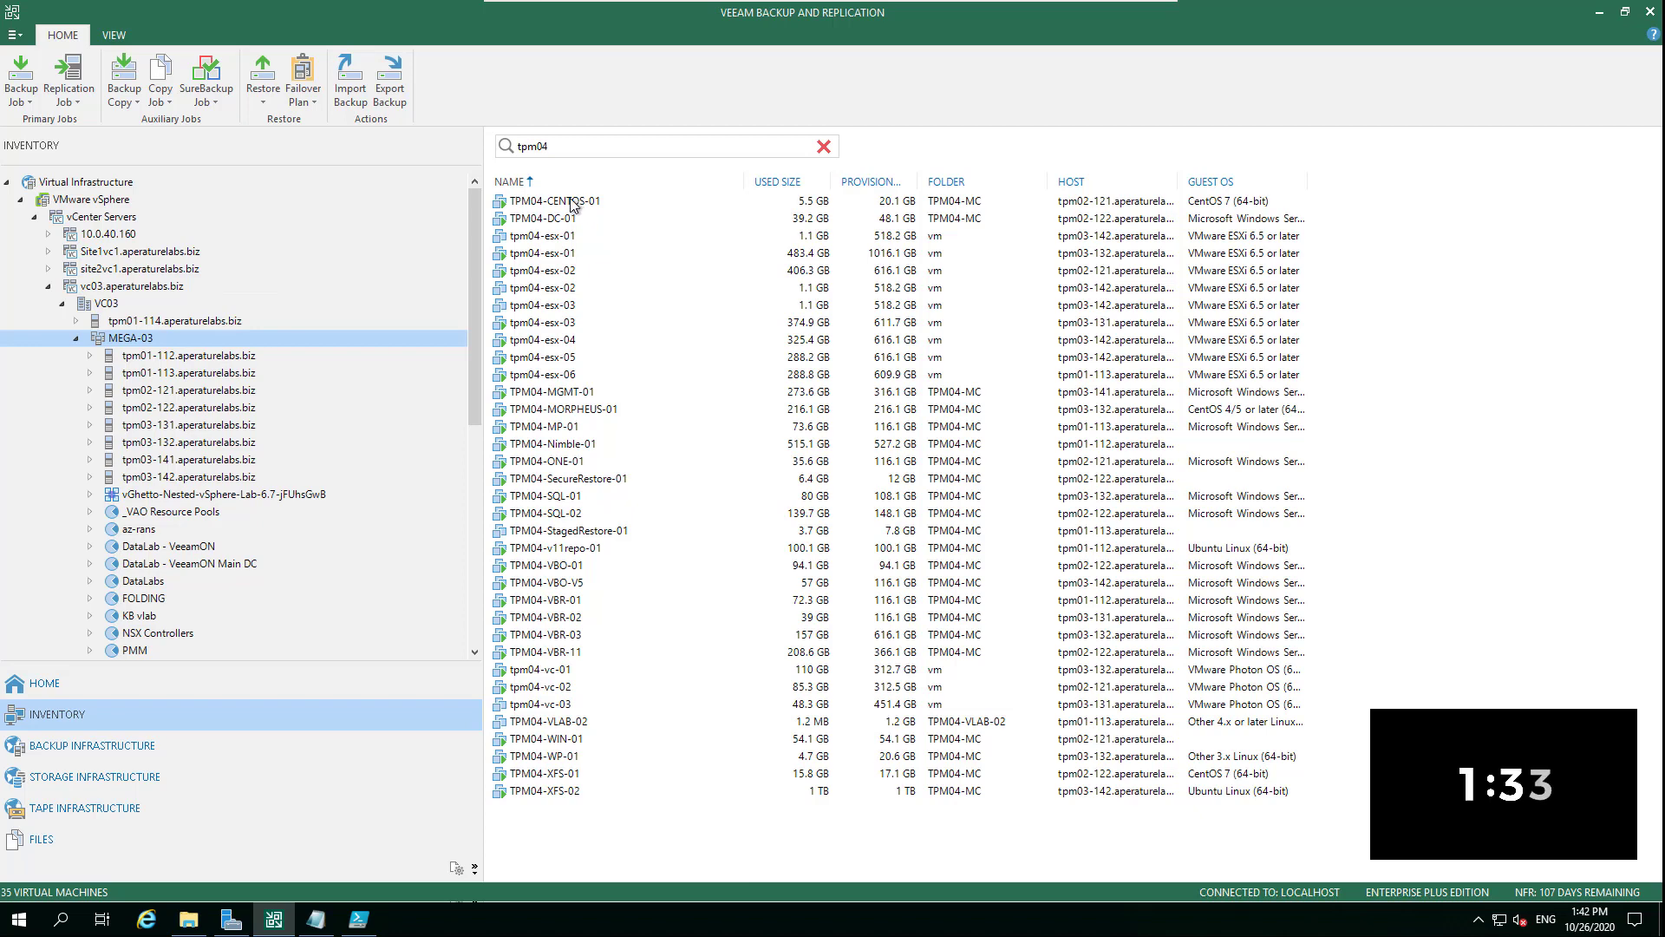
Step: Bring up the action menu for TPM04-CENTOS-01 in the Inventory list
{"action": "right_click", "coordinate": [552, 201]}
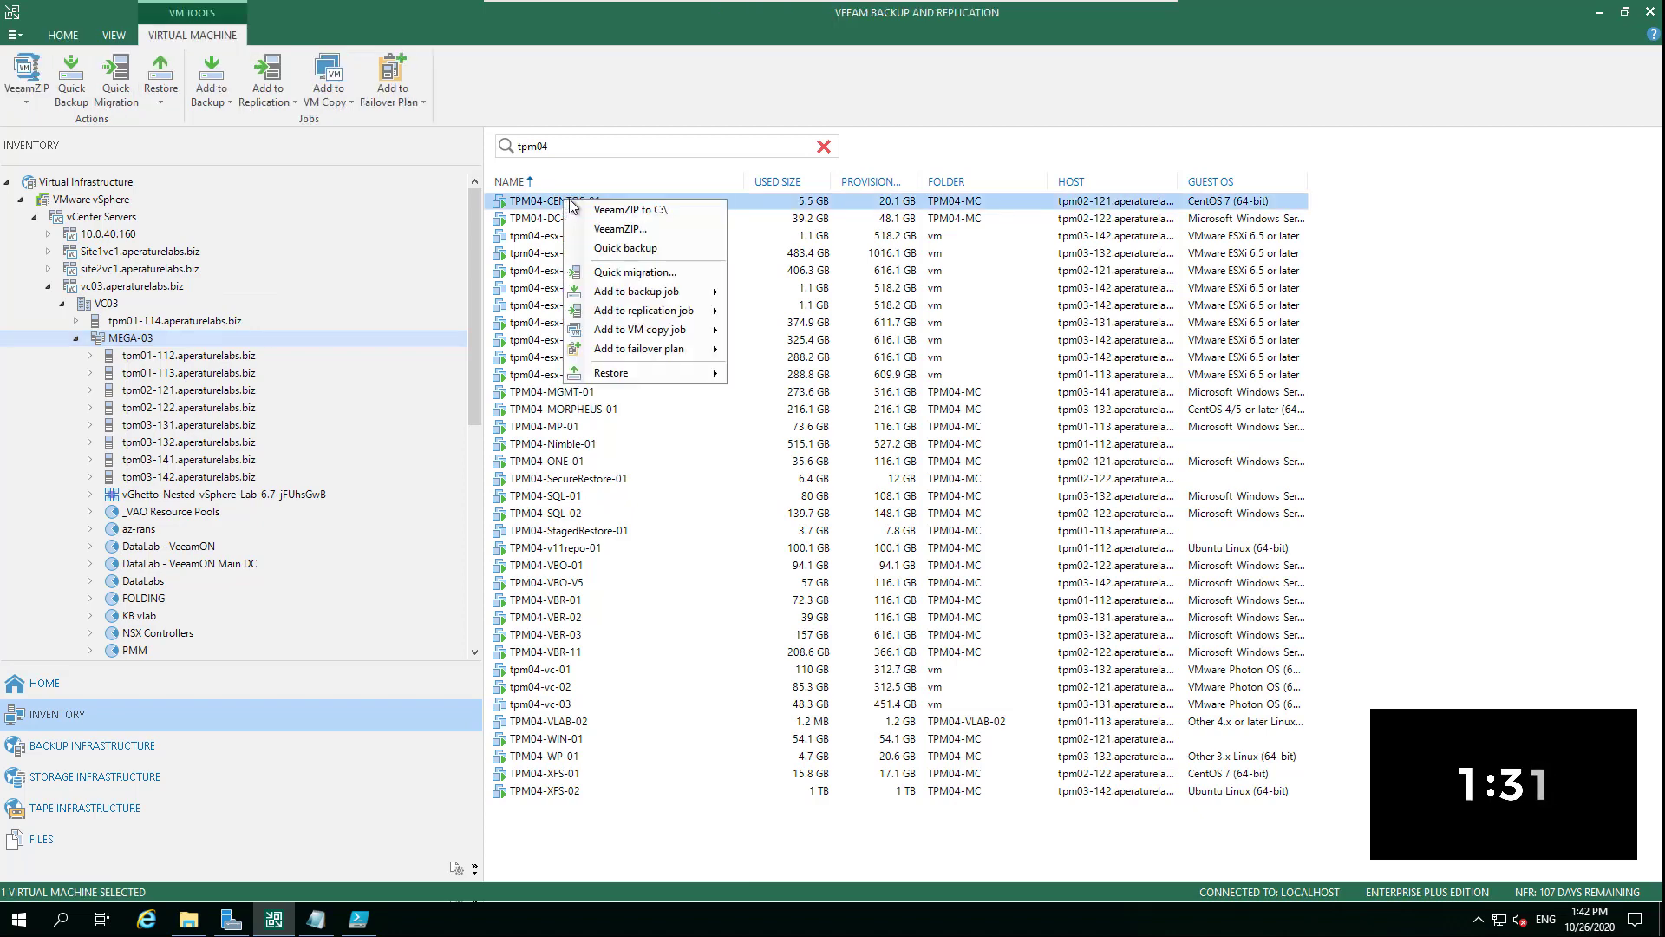
{"action": "mouse_move", "coordinate": [637, 210]}
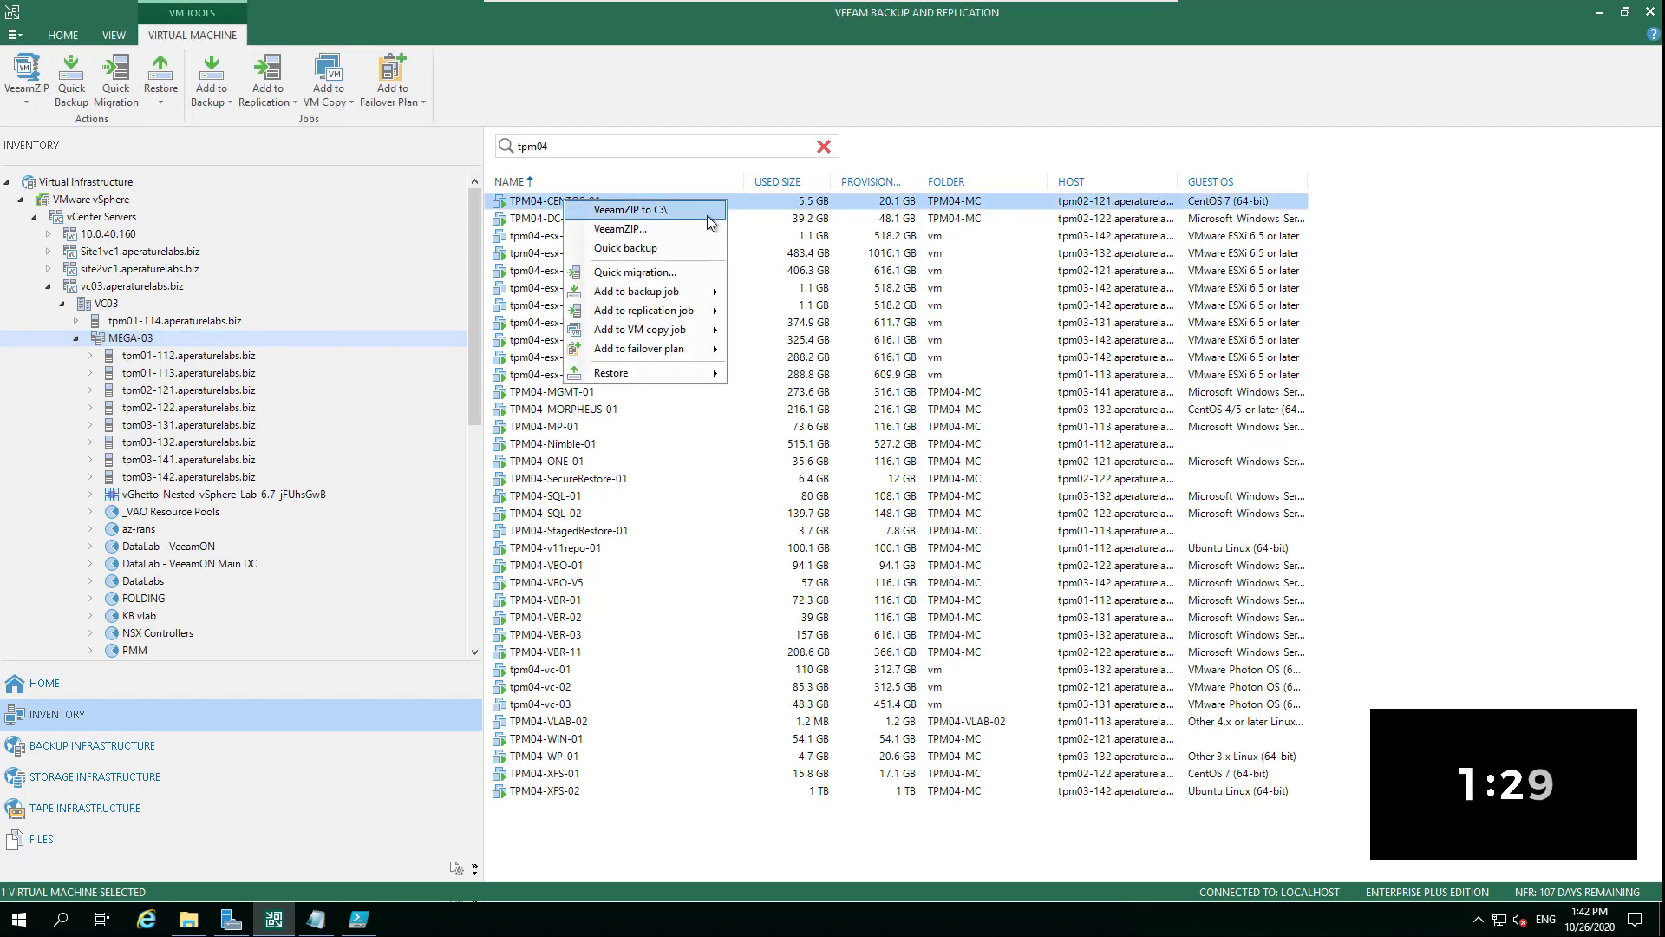
{"action": "mouse_move", "coordinate": [646, 310]}
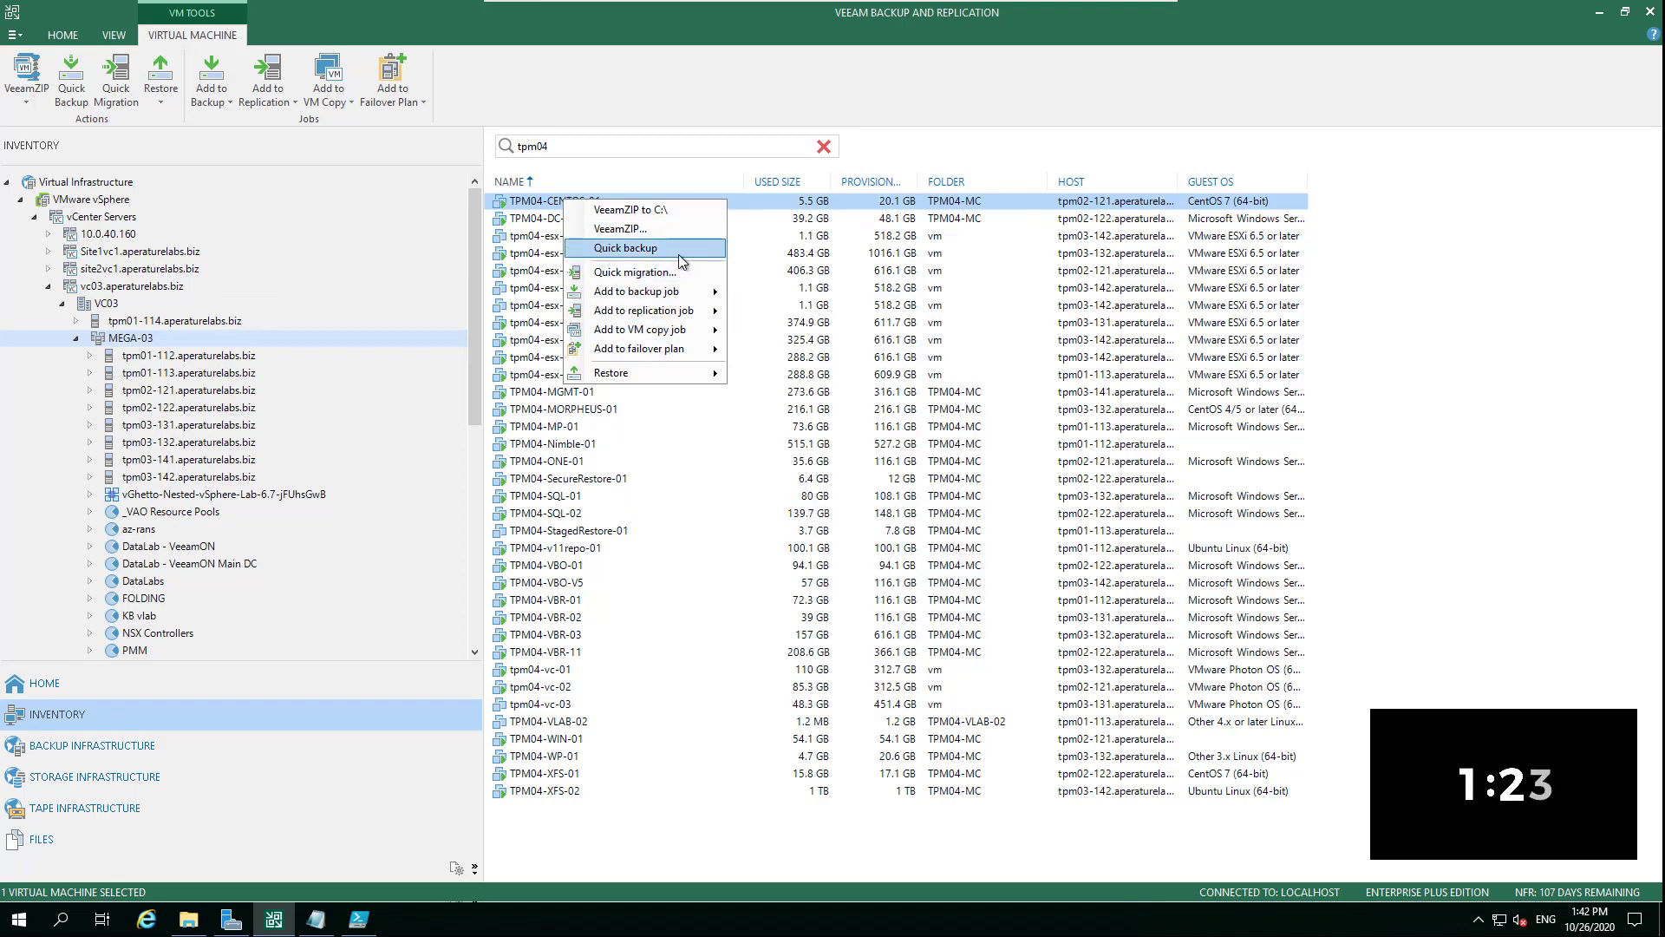
{"action": "mouse_move", "coordinate": [635, 253]}
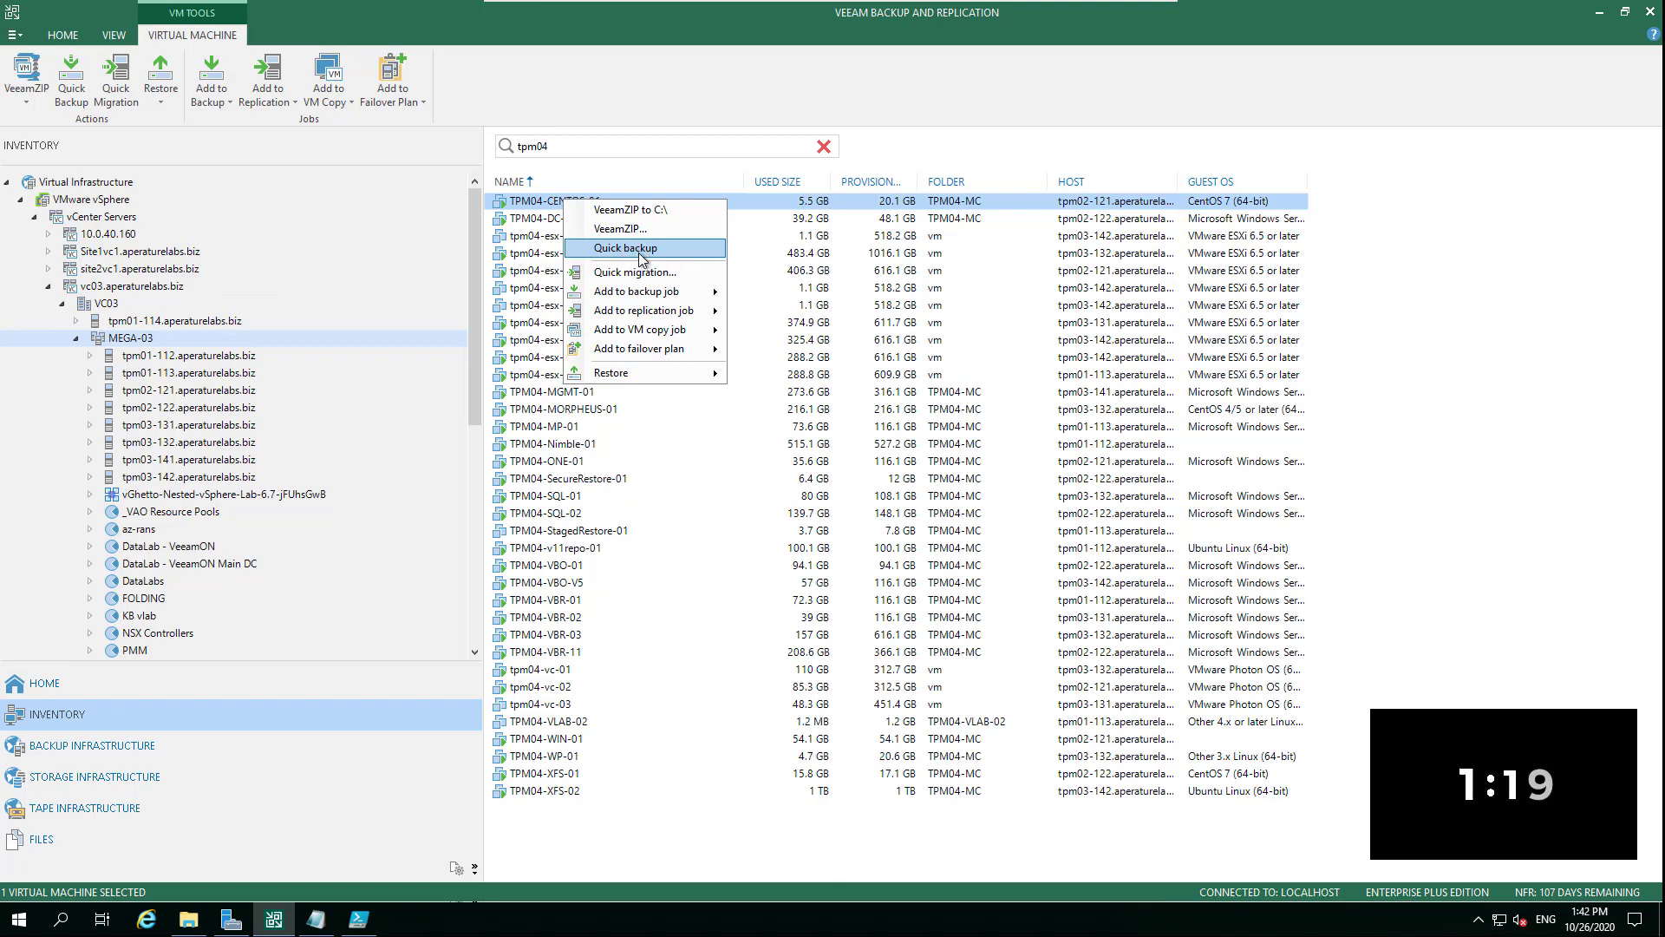
Step: Request a quick backup of TPM04-CENTOS-01, which warns the required job is already running
{"action": "left_click", "coordinate": [624, 248]}
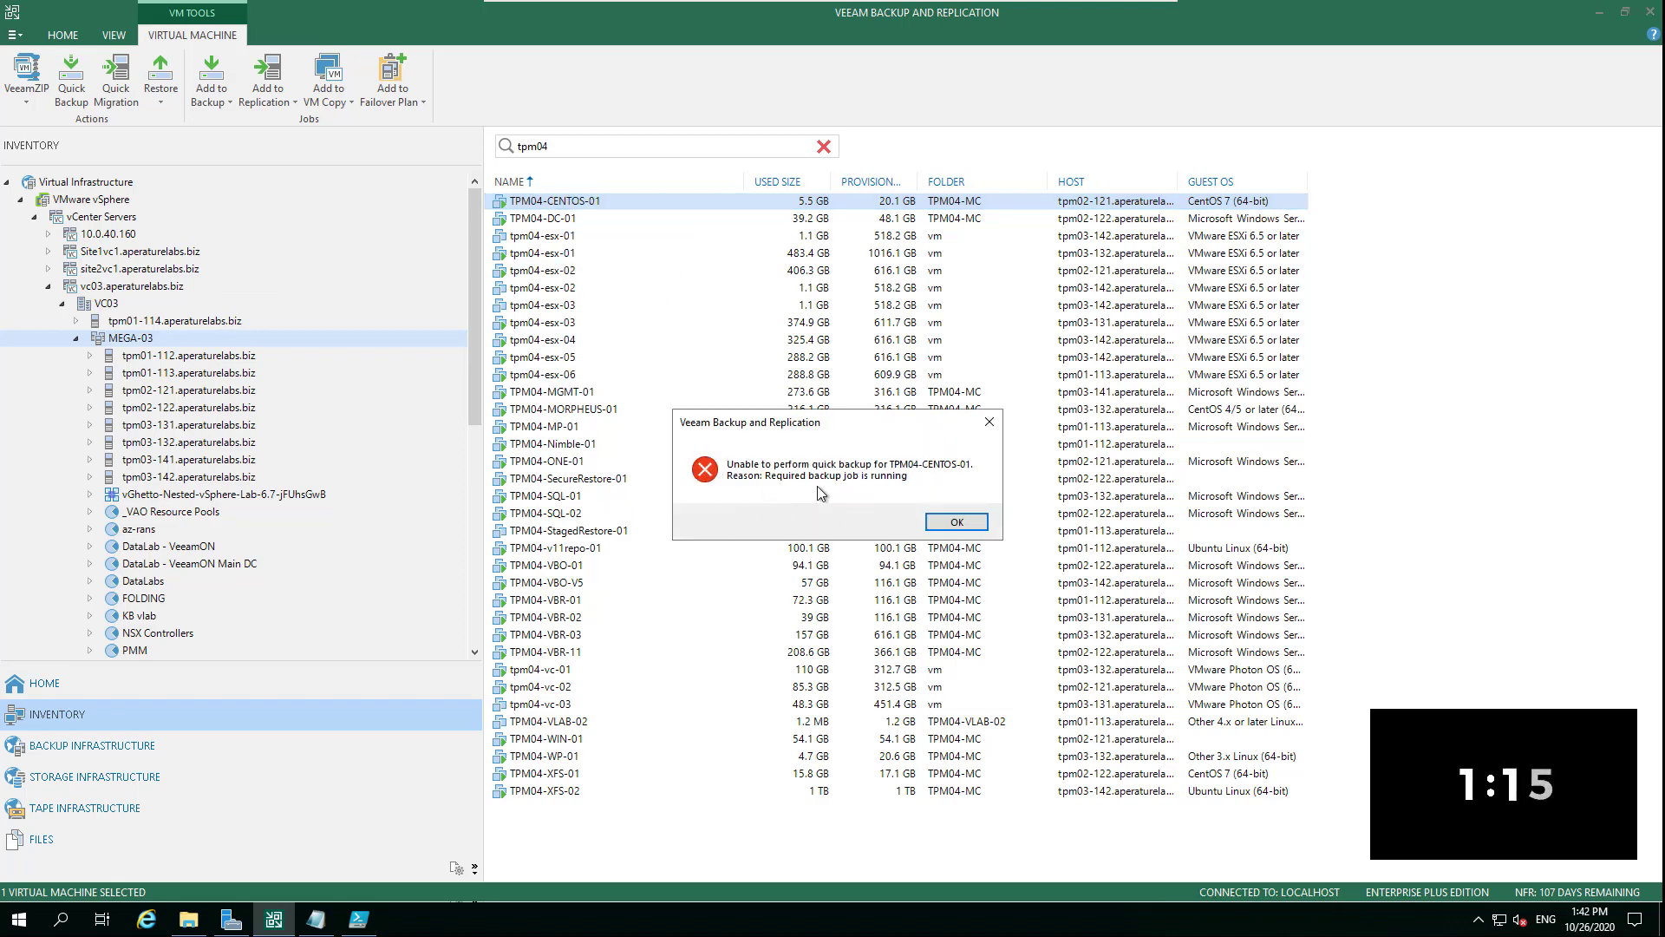
{"action": "mouse_move", "coordinate": [850, 489]}
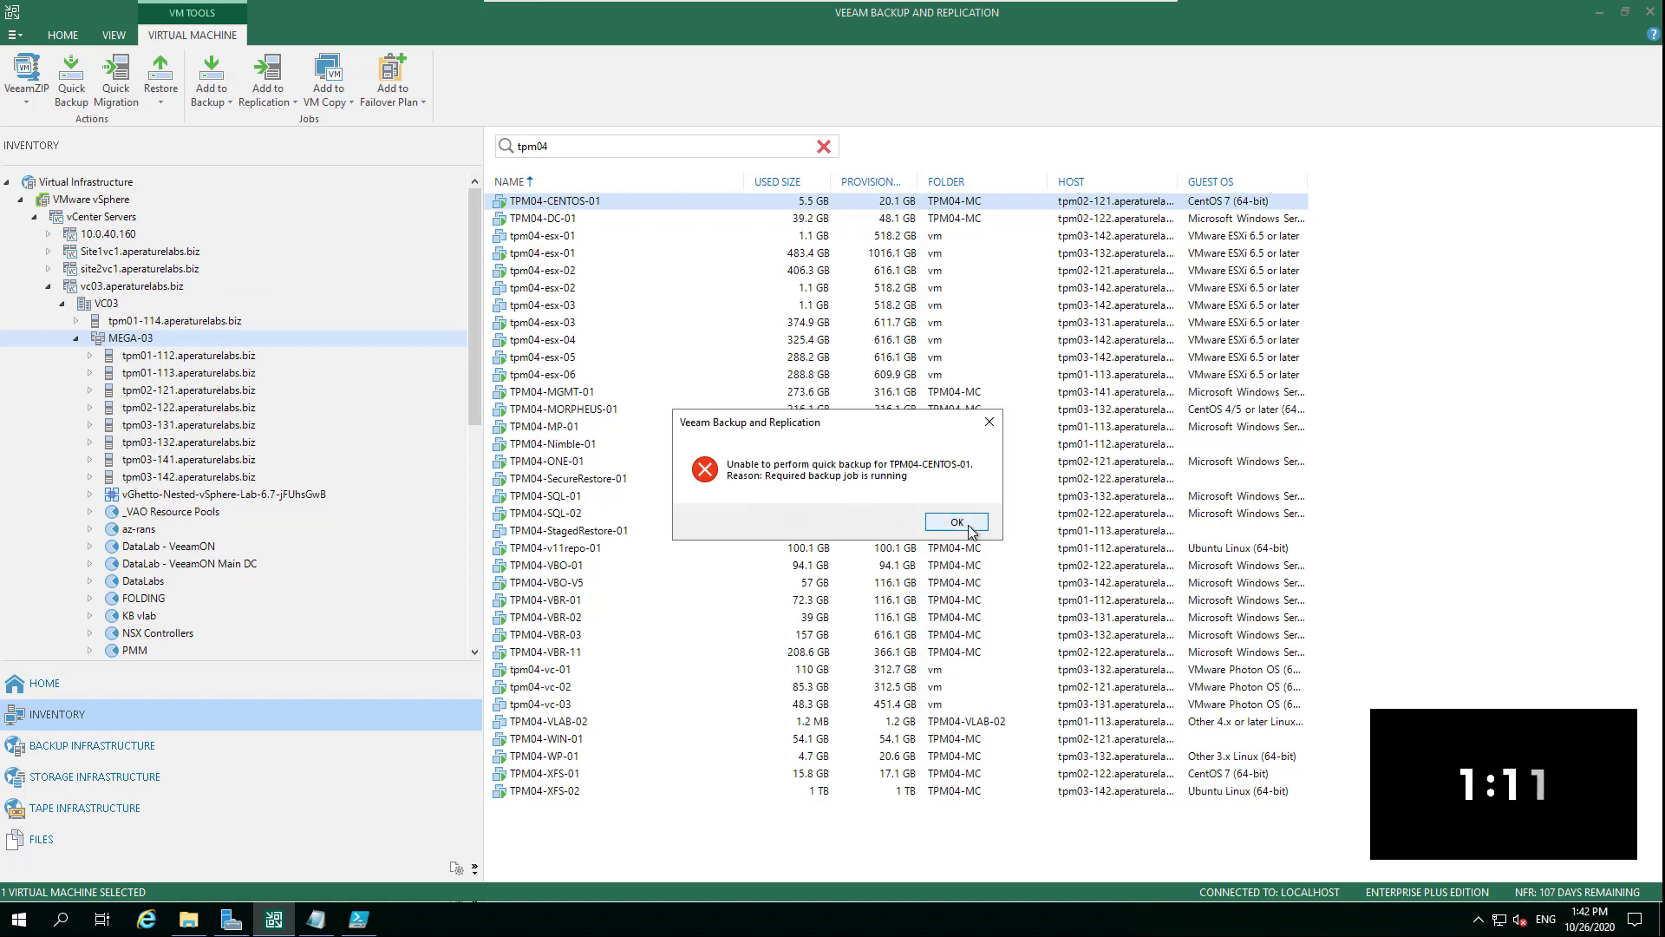
Step: Dismiss the warning and show the running Web Server incremental session processing TPM04-CENTOS-01
{"action": "left_click", "coordinate": [954, 522]}
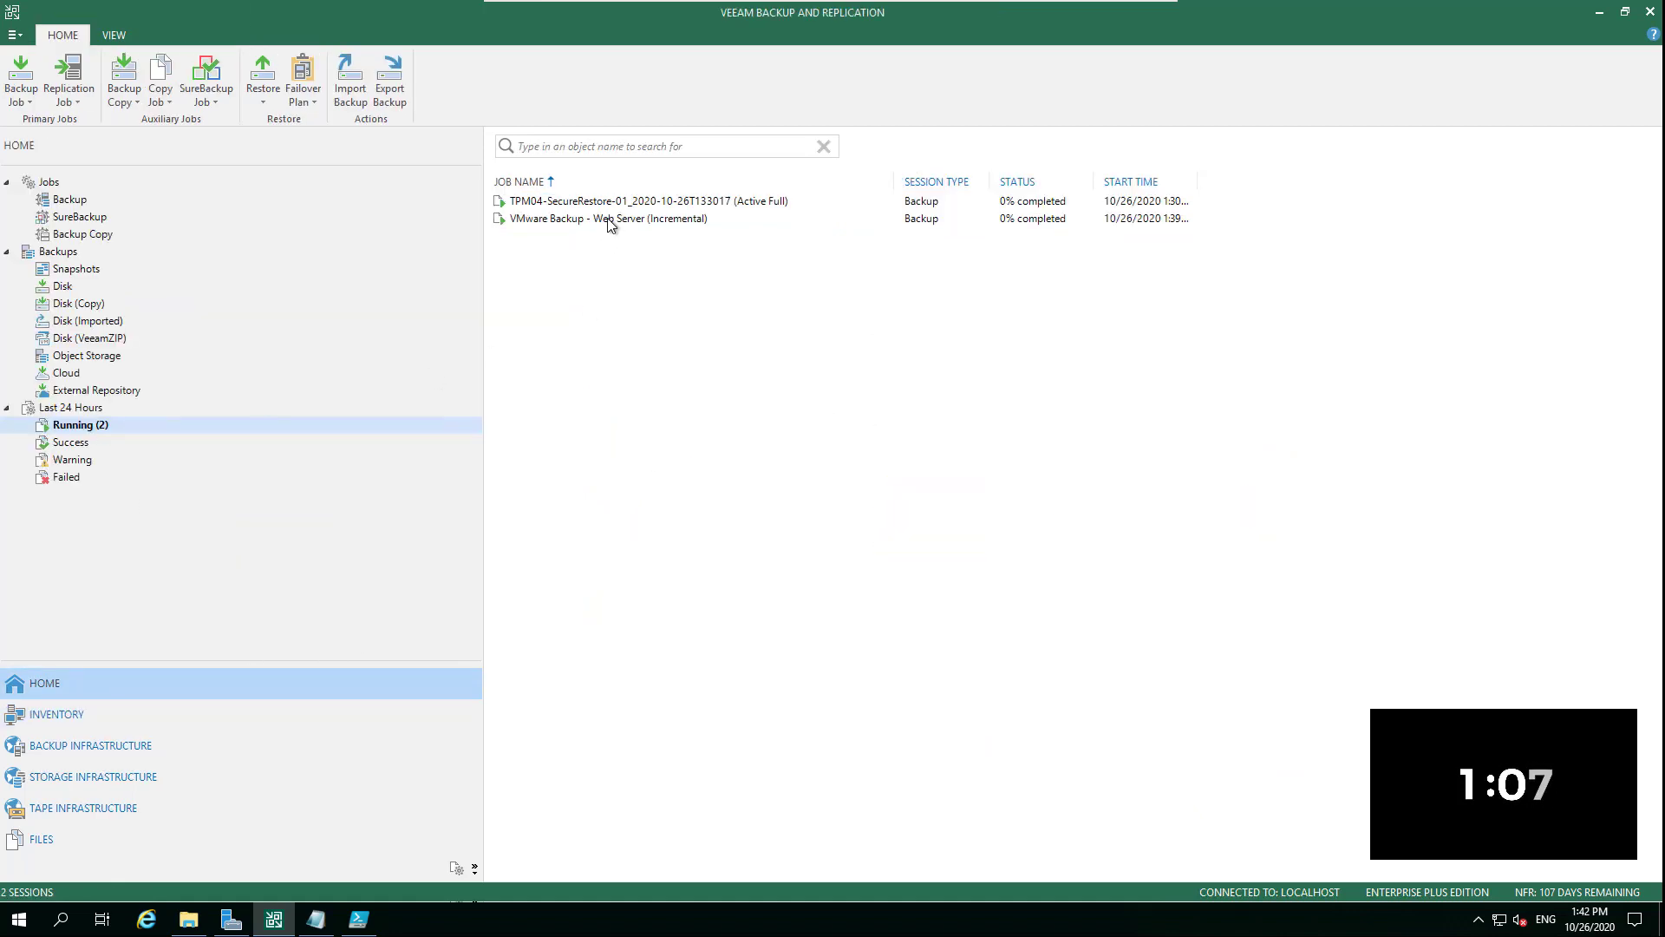
{"action": "left_click", "coordinate": [607, 219]}
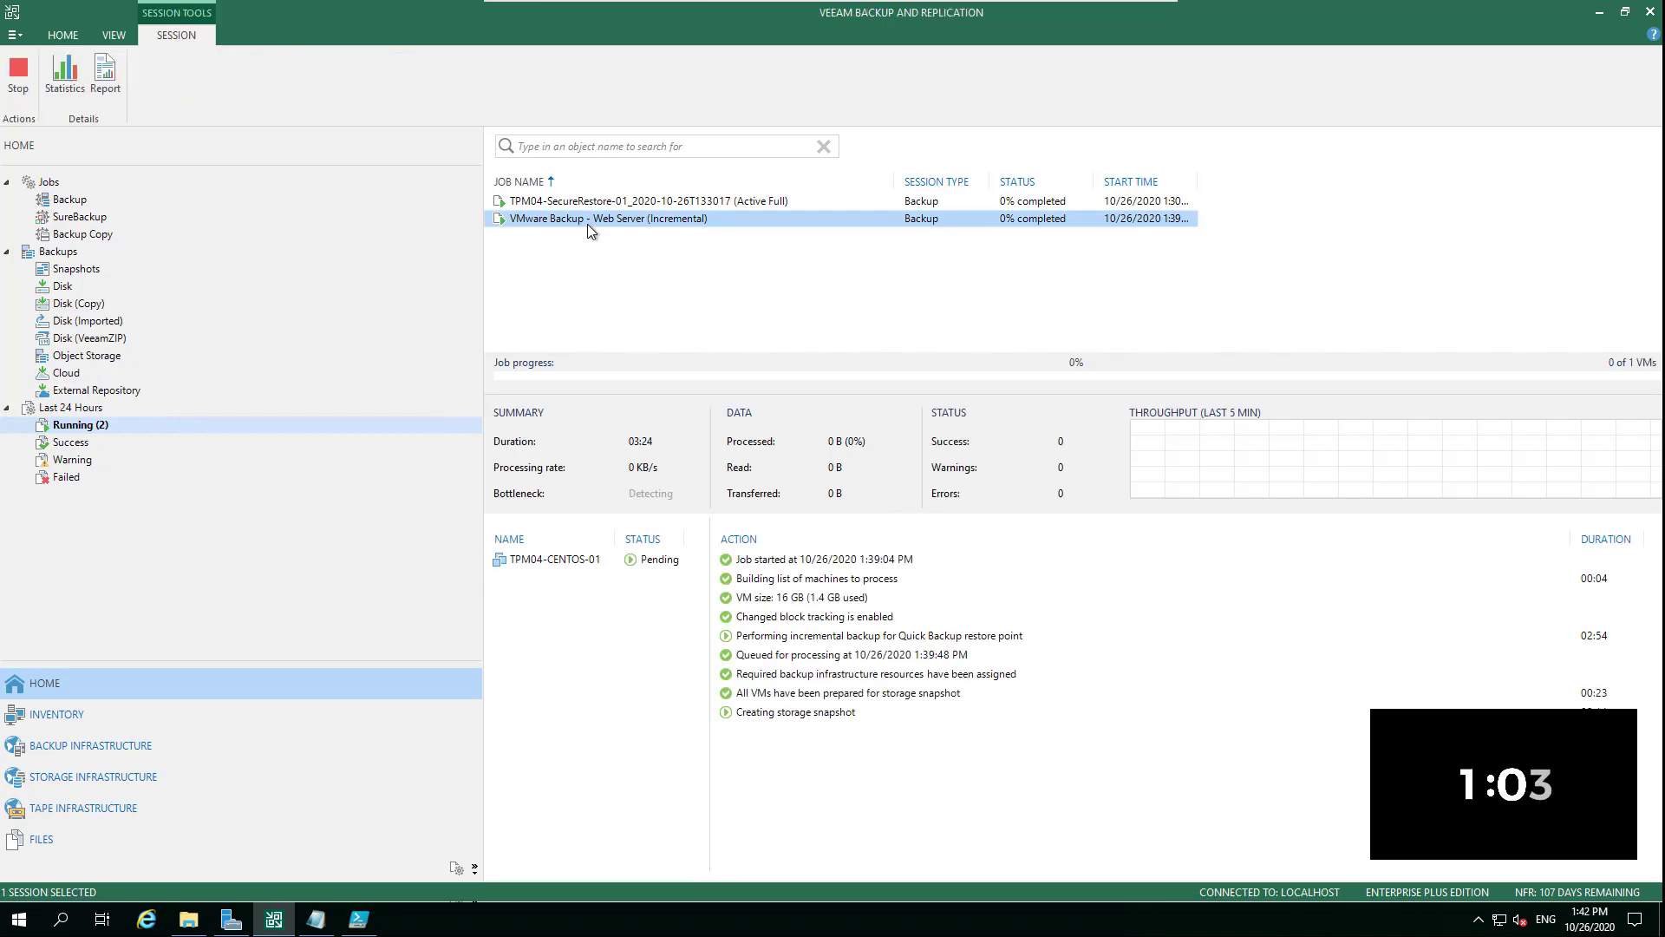
{"action": "mouse_move", "coordinate": [562, 569]}
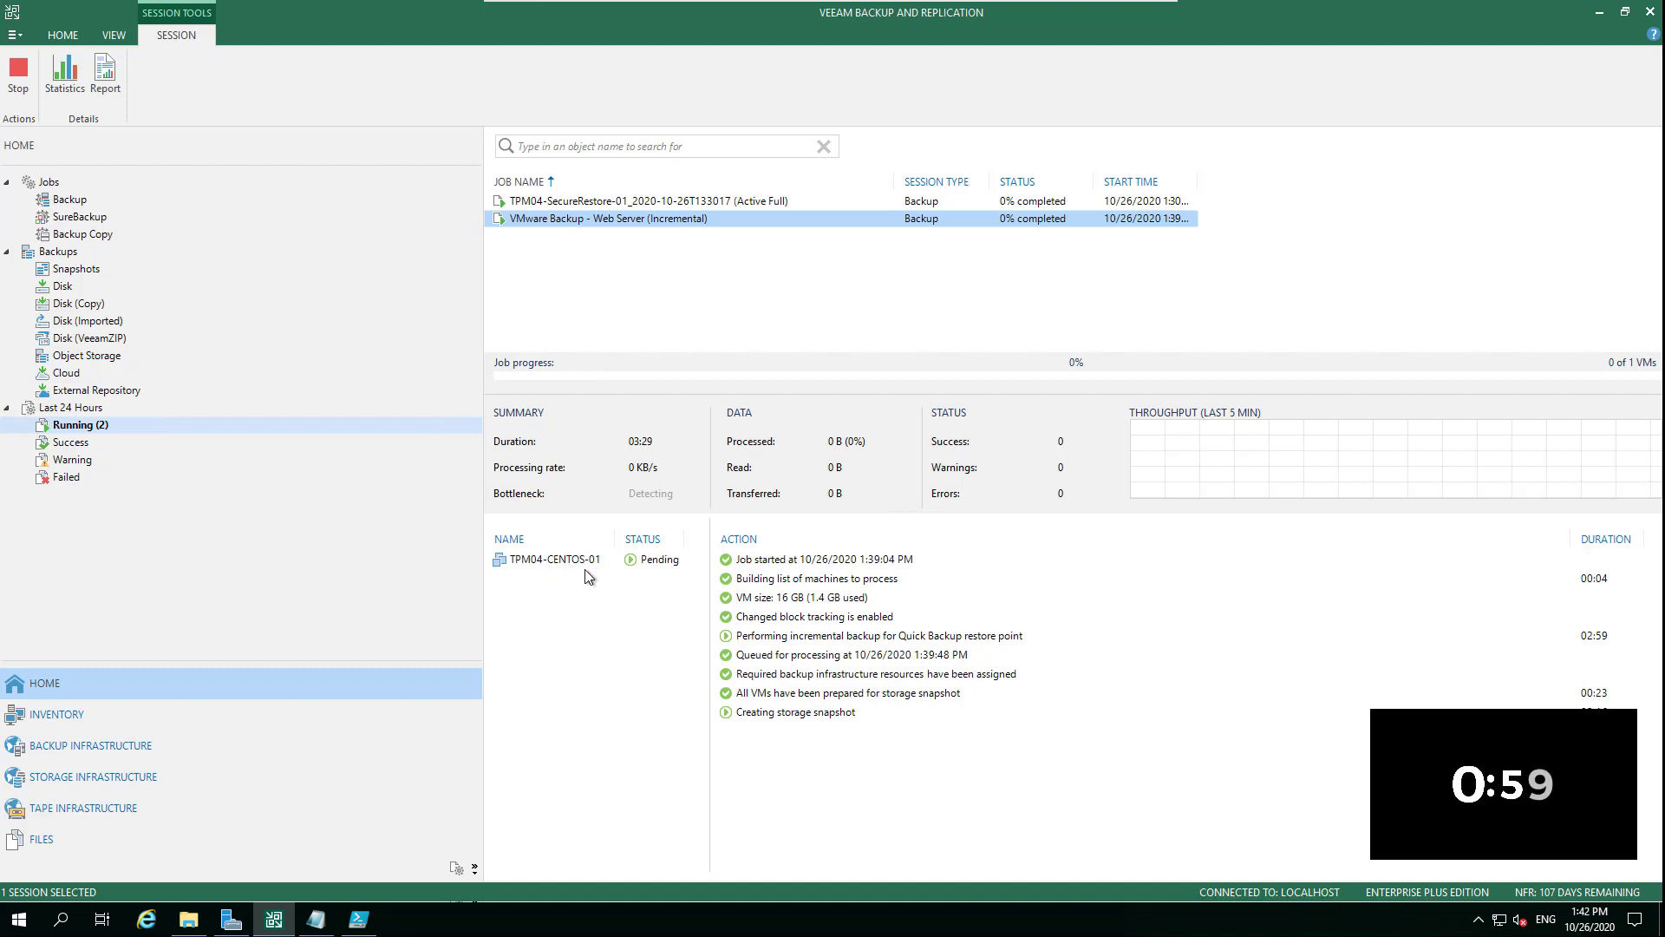
{"action": "mouse_move", "coordinate": [650, 595]}
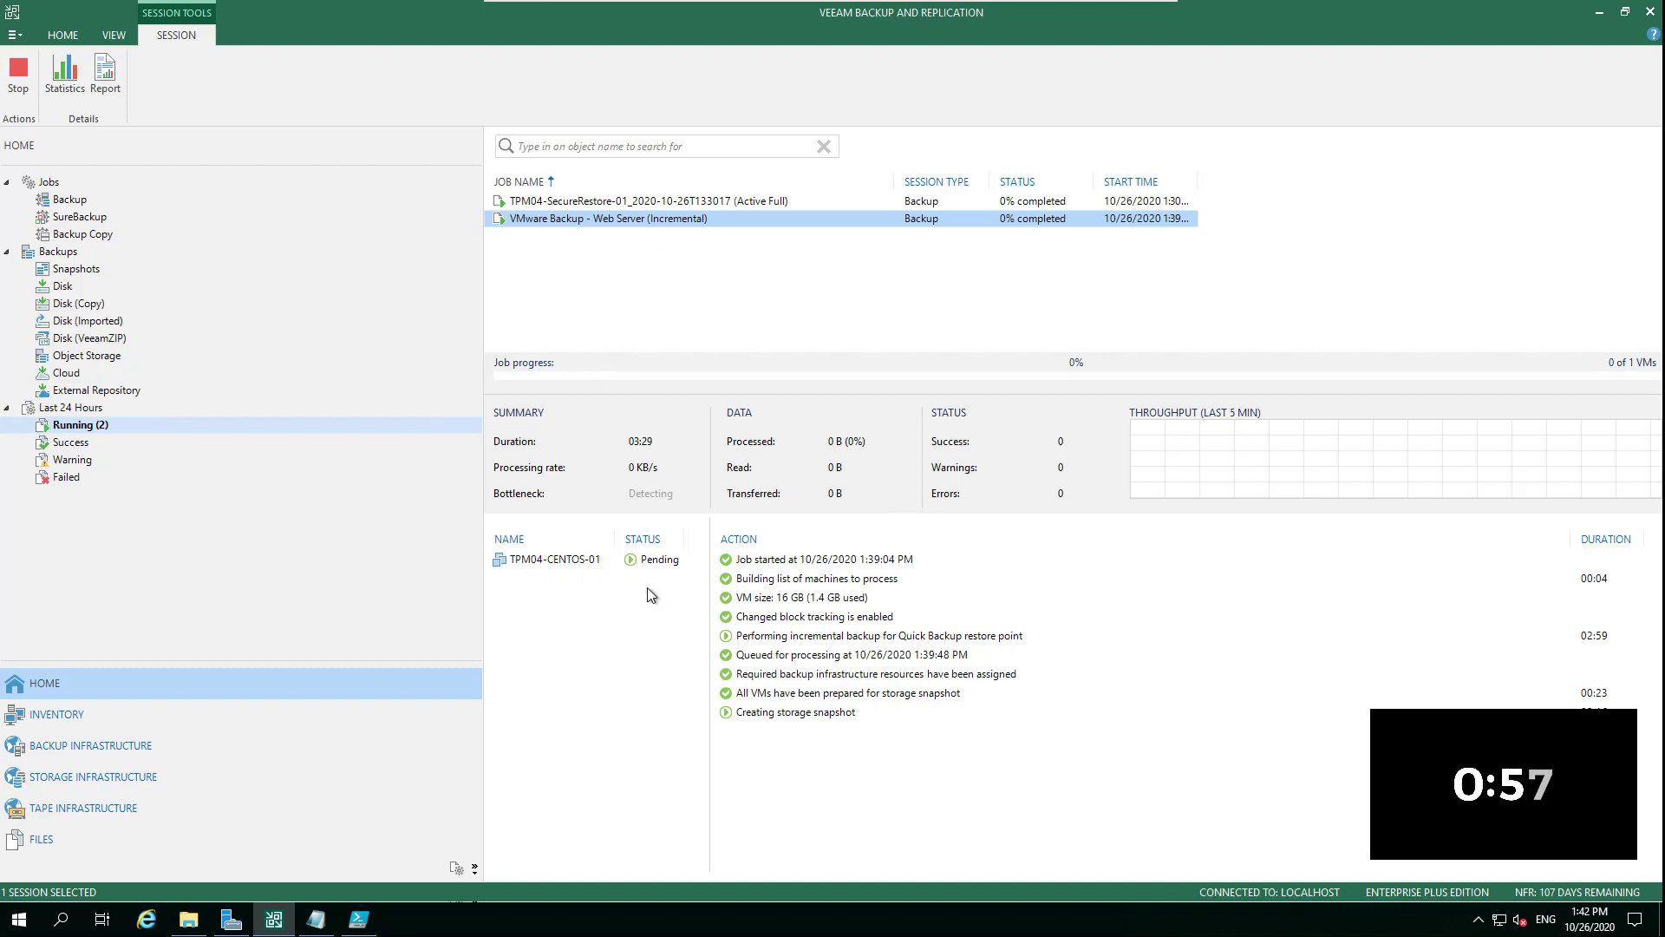